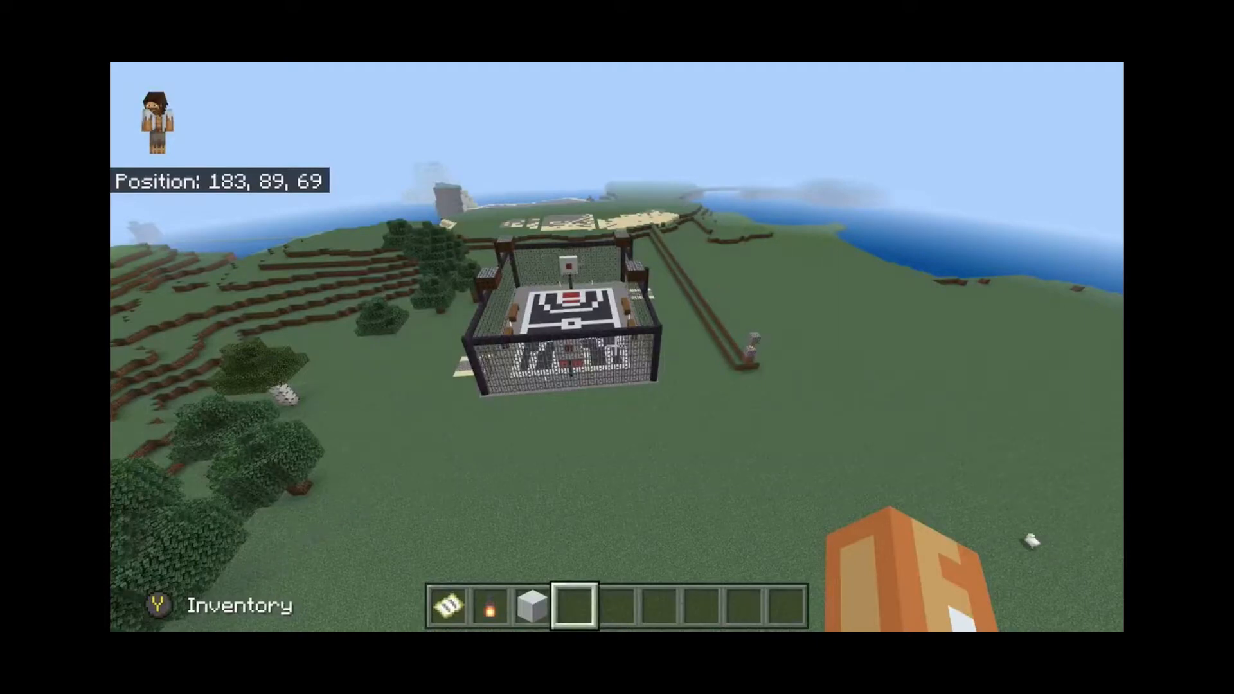
Enter /give @s structure_b in chat to start giving yourself a structure block.
key(t)
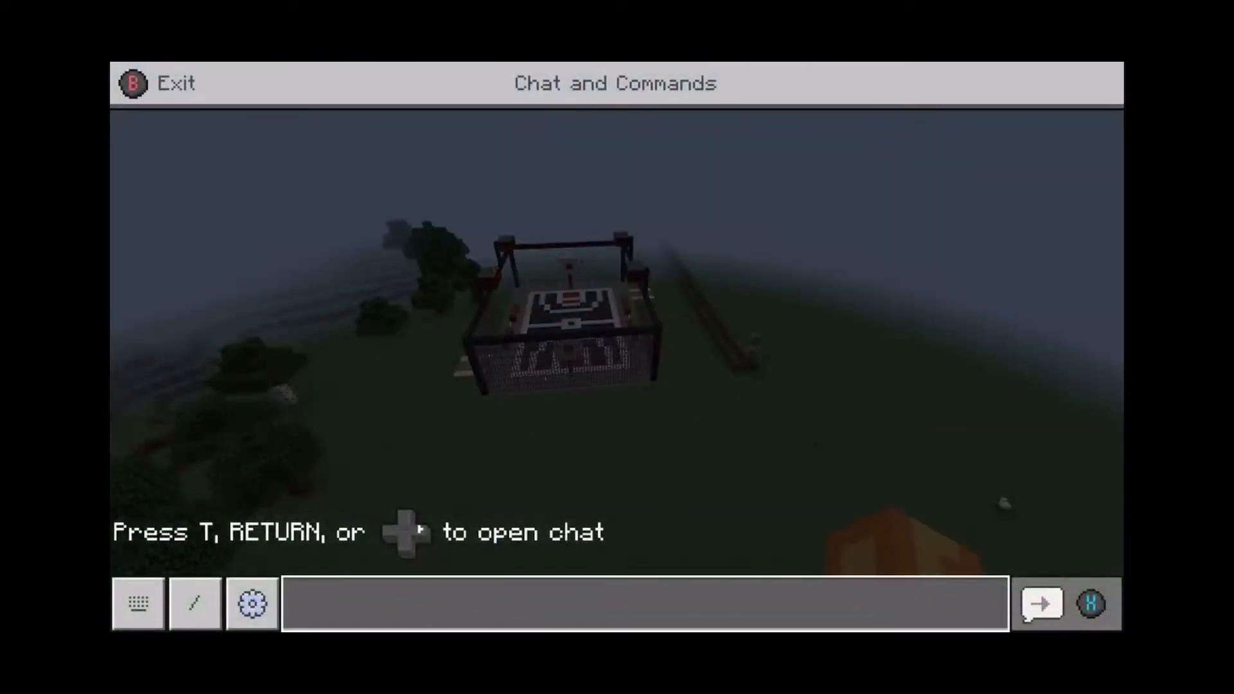
click(138, 608)
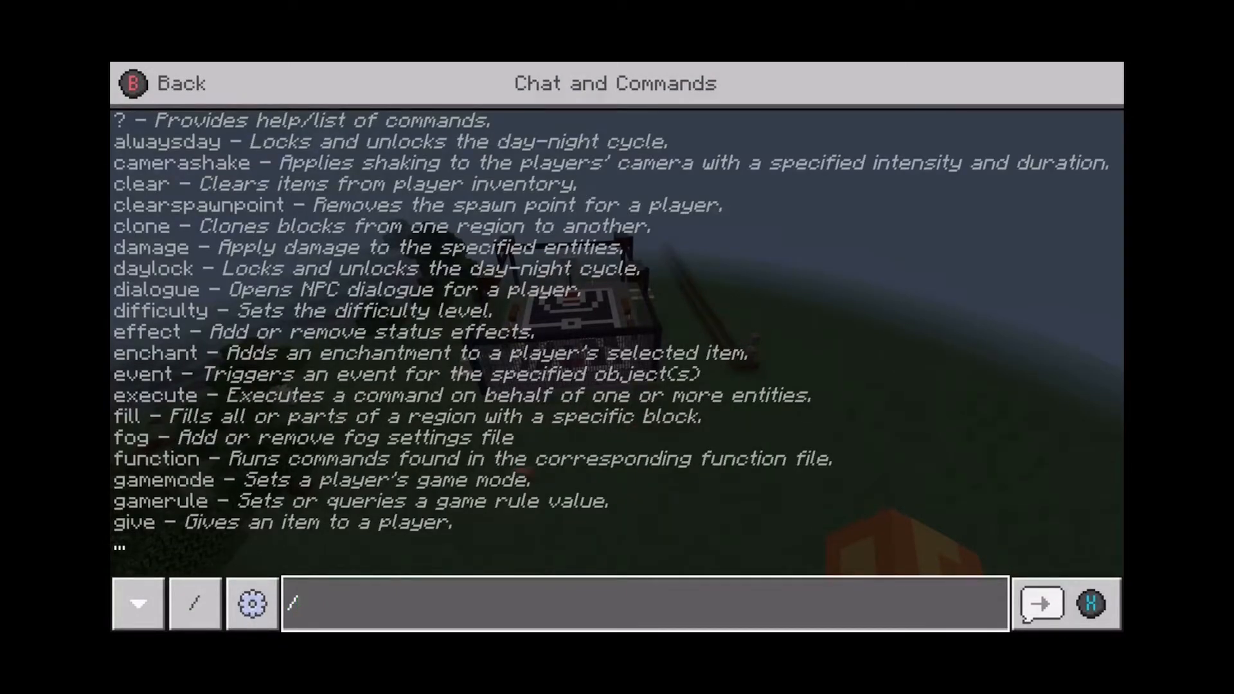
text(give)
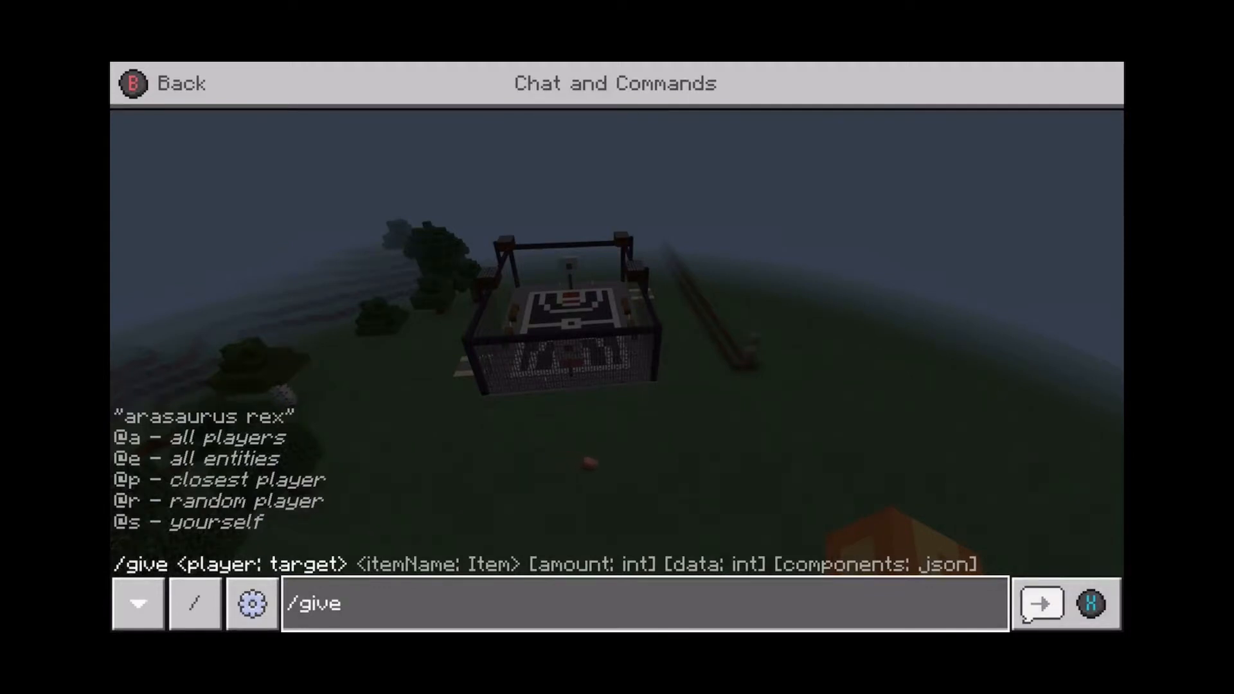
text(@s)
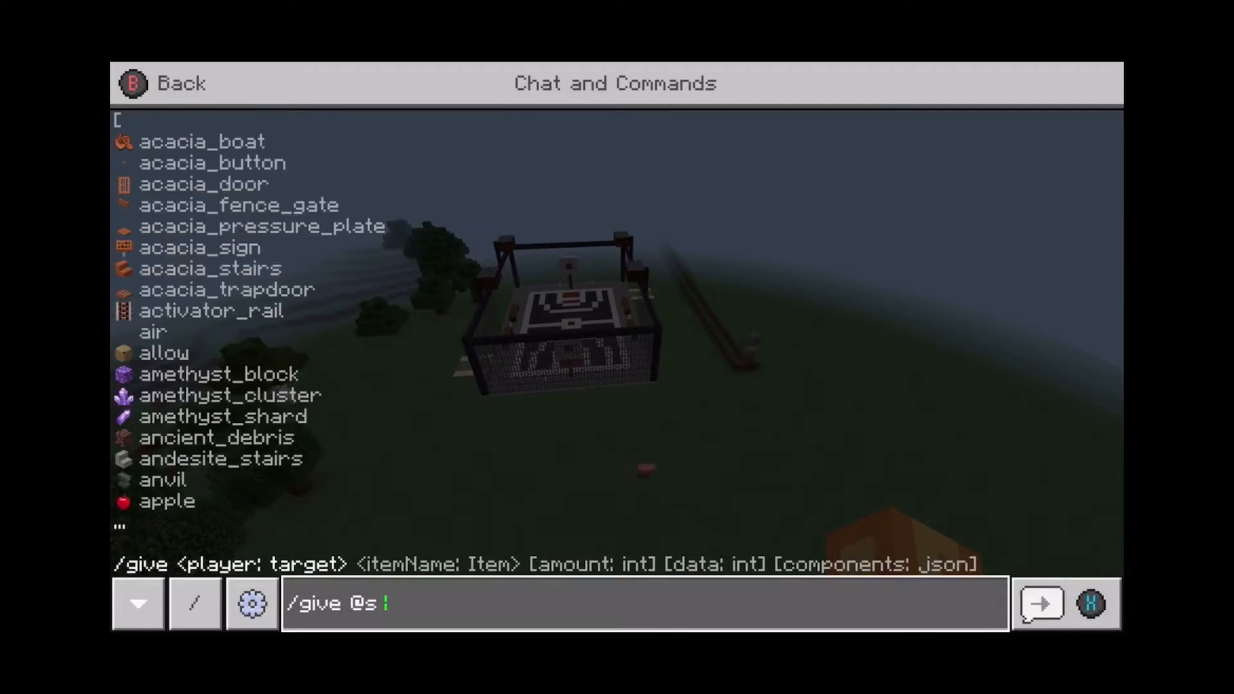
text(structure)
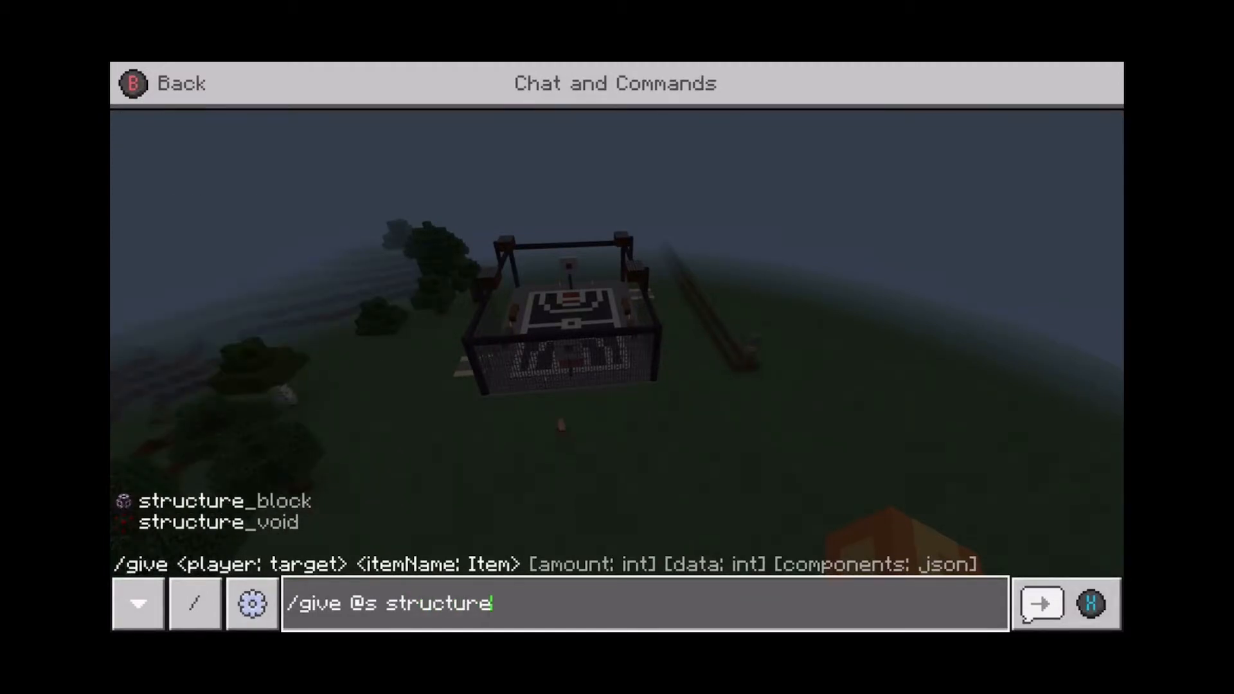
text(_)
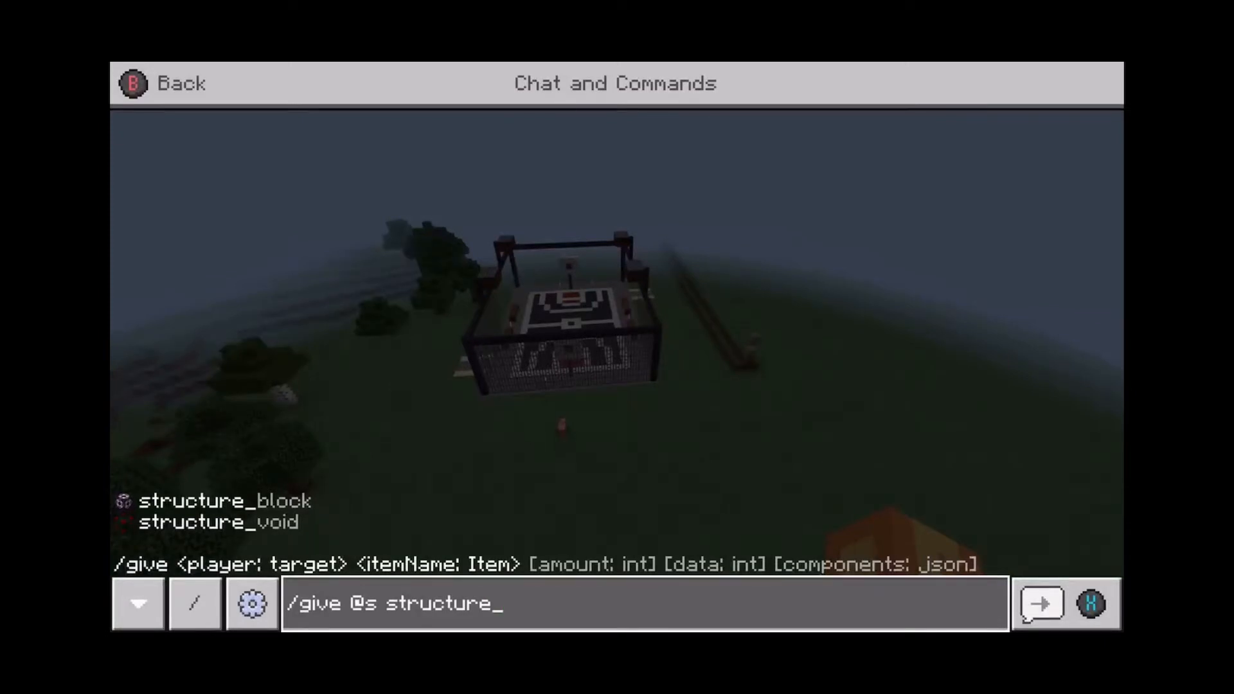
text(b)
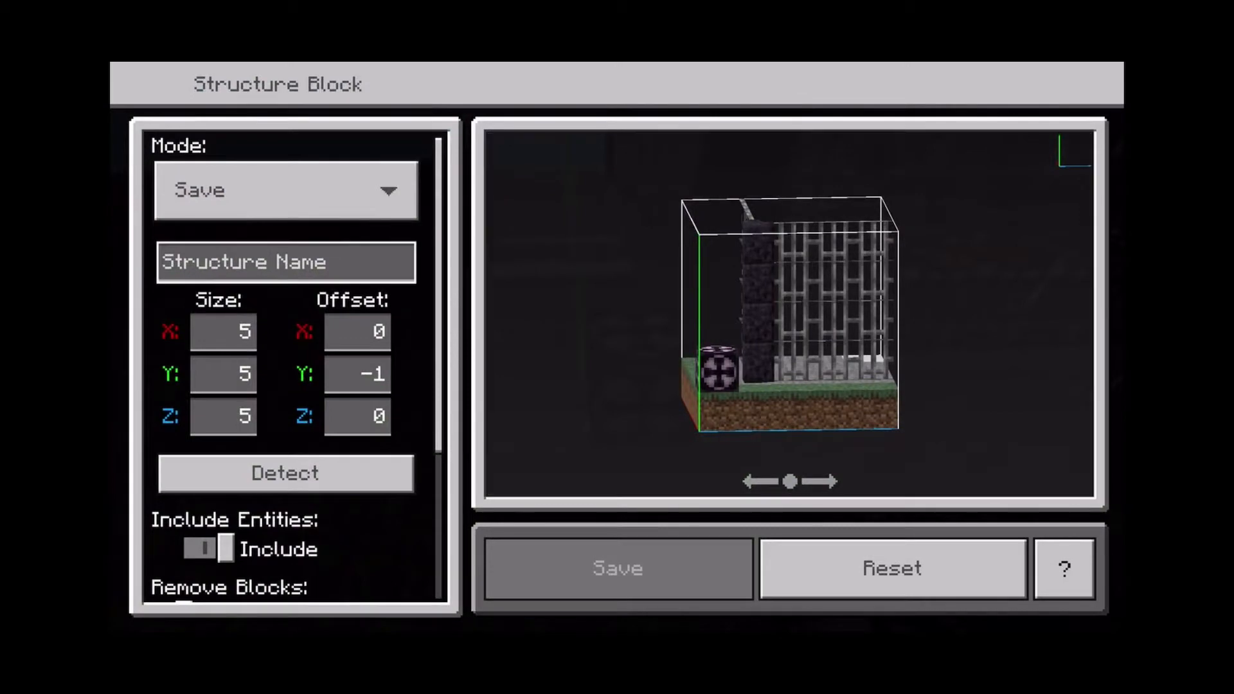
Edit a size field in the placed structure block's settings, then close them.
click(222, 416)
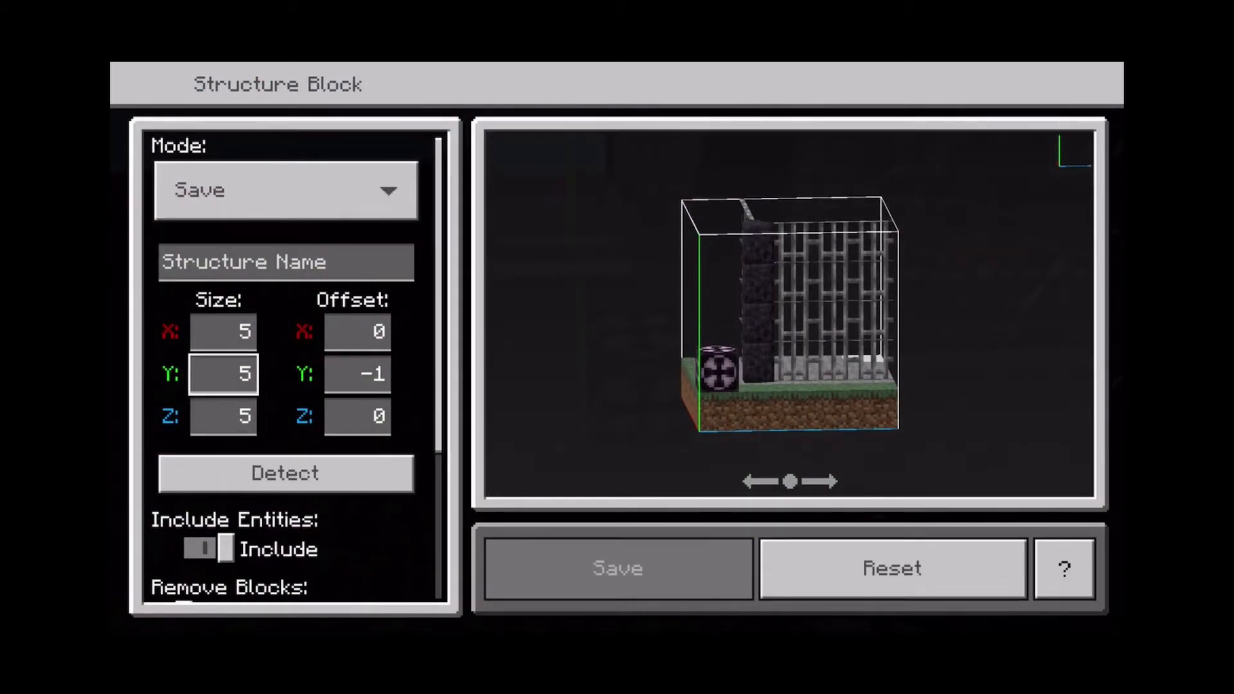
click(357, 374)
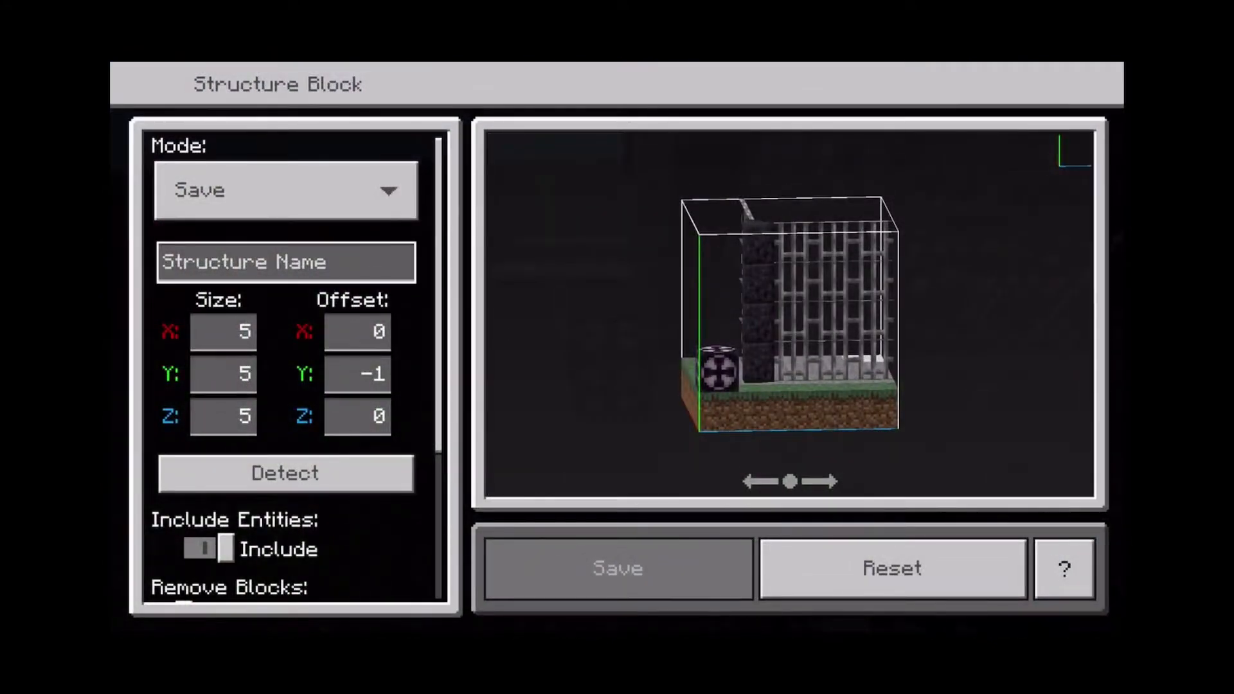
key(Escape)
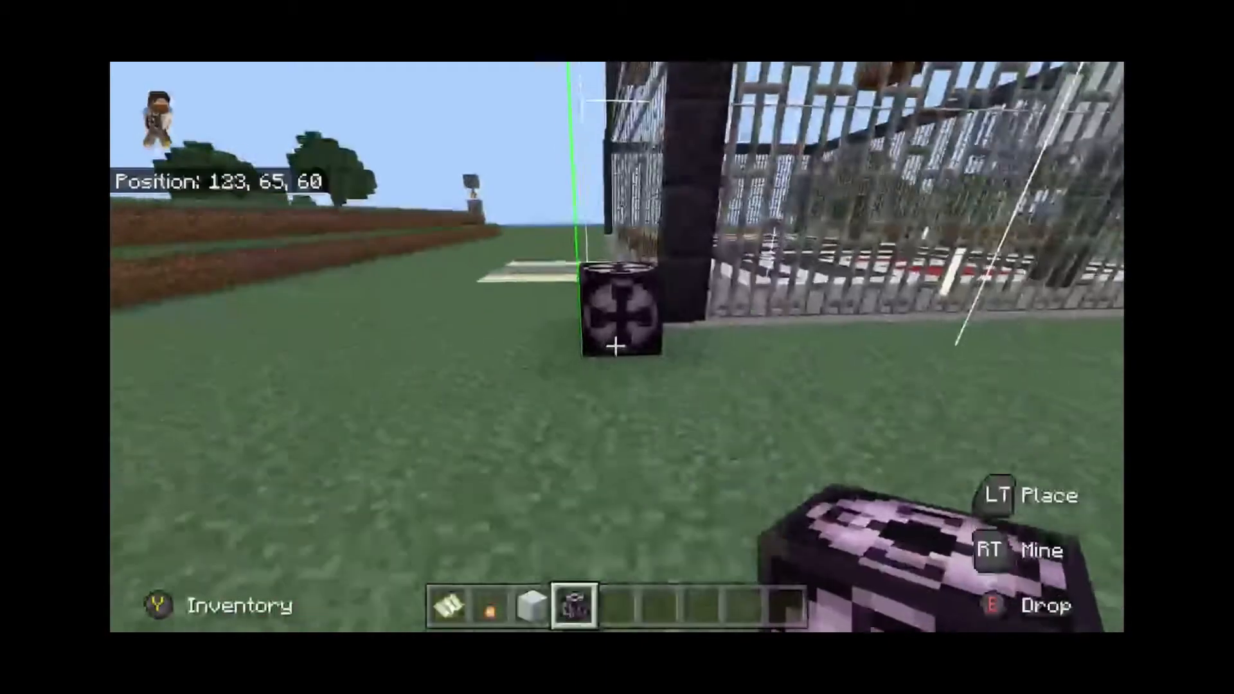
Set the structure block's save-area height to 13.
click(620, 316)
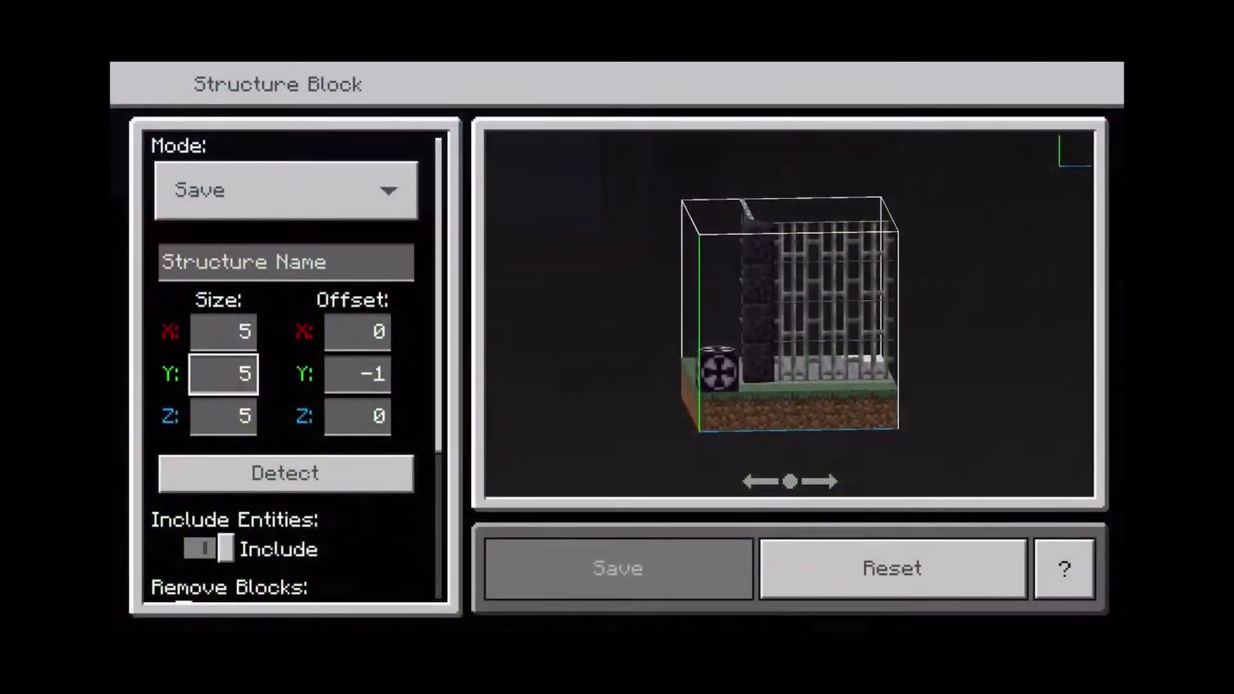
text(1)
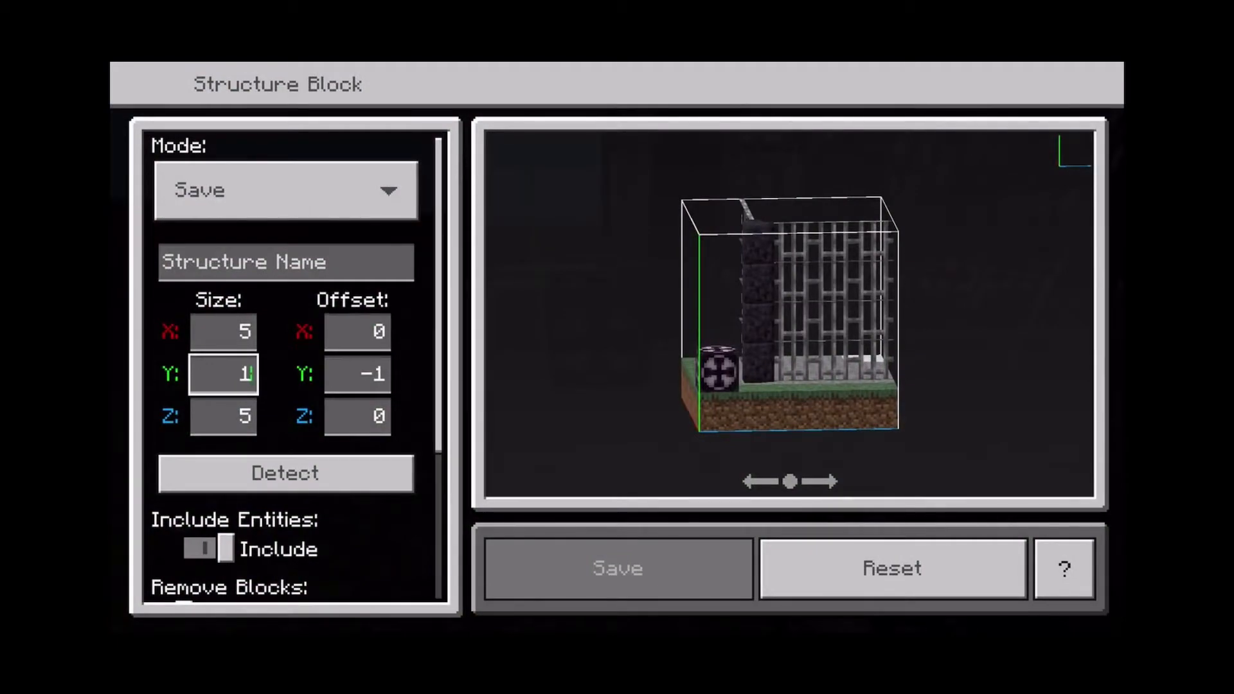
text(13)
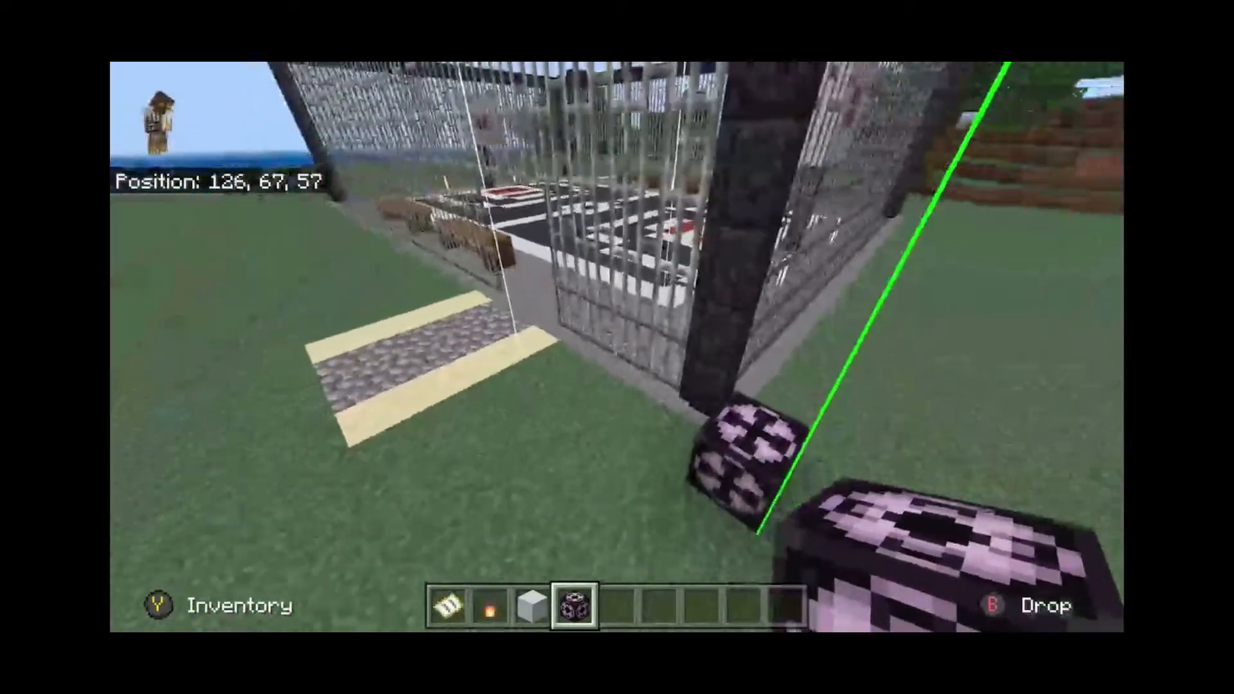
click(573, 610)
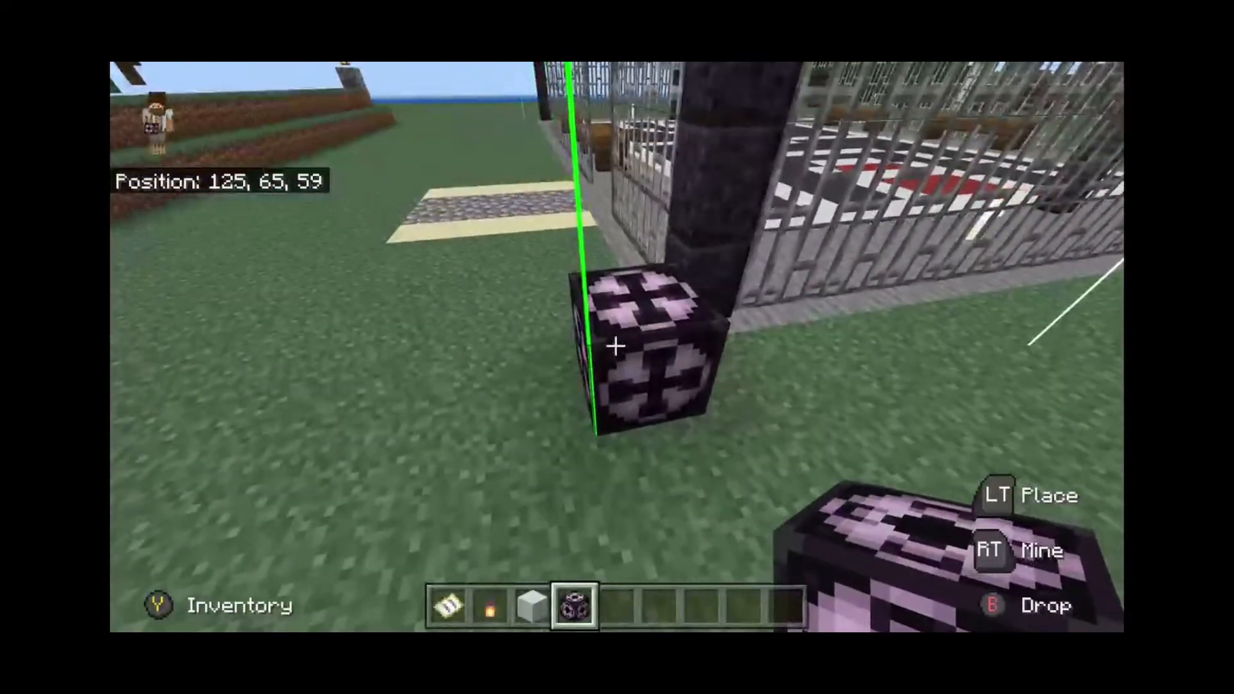
Finish sizing the save area to 30×13×20 and adjust the X offset.
click(638, 361)
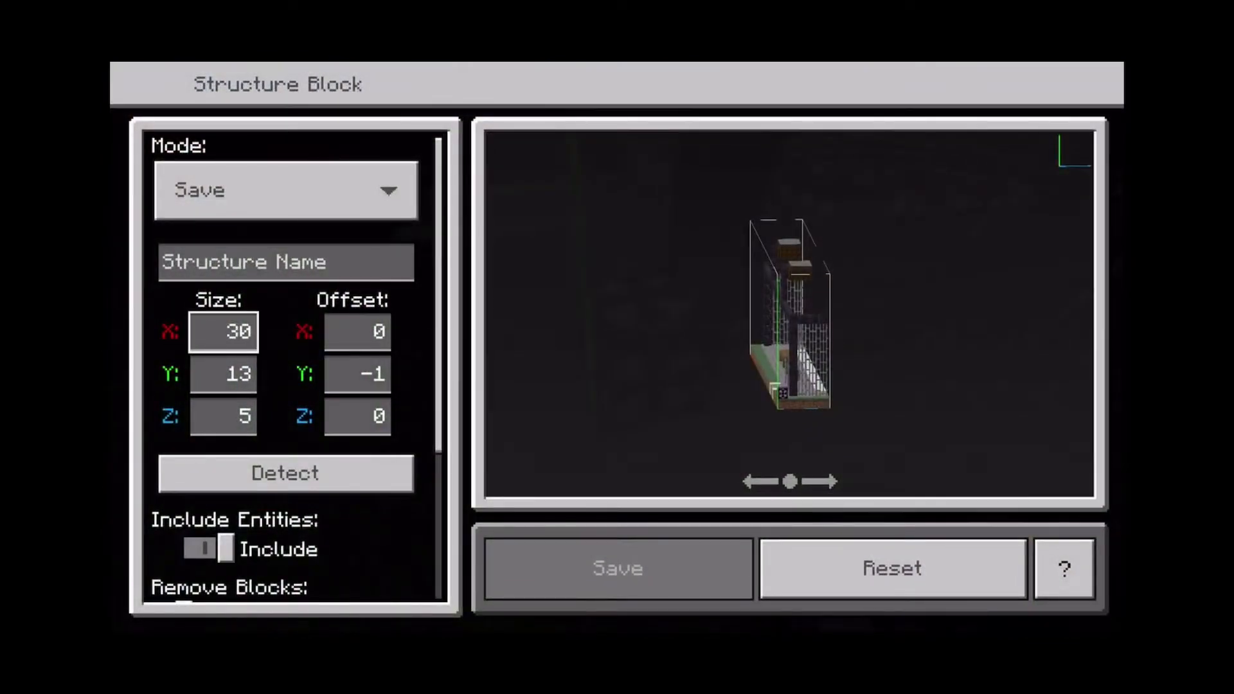
click(223, 417)
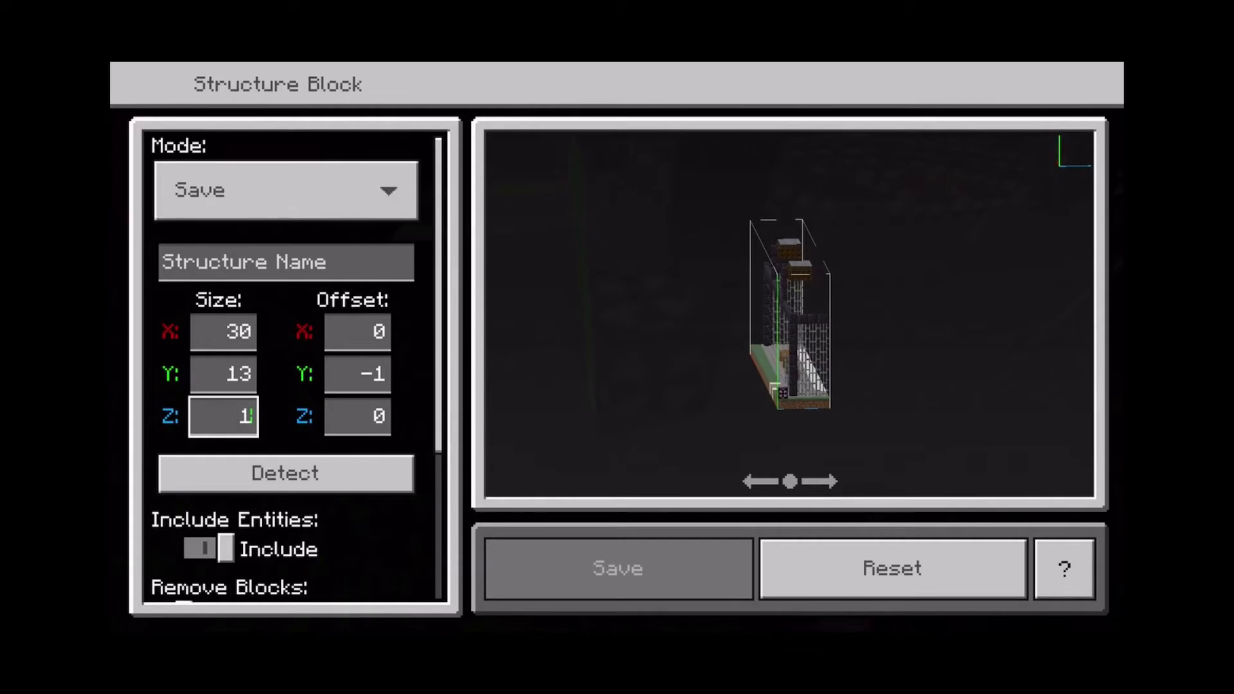
text(15)
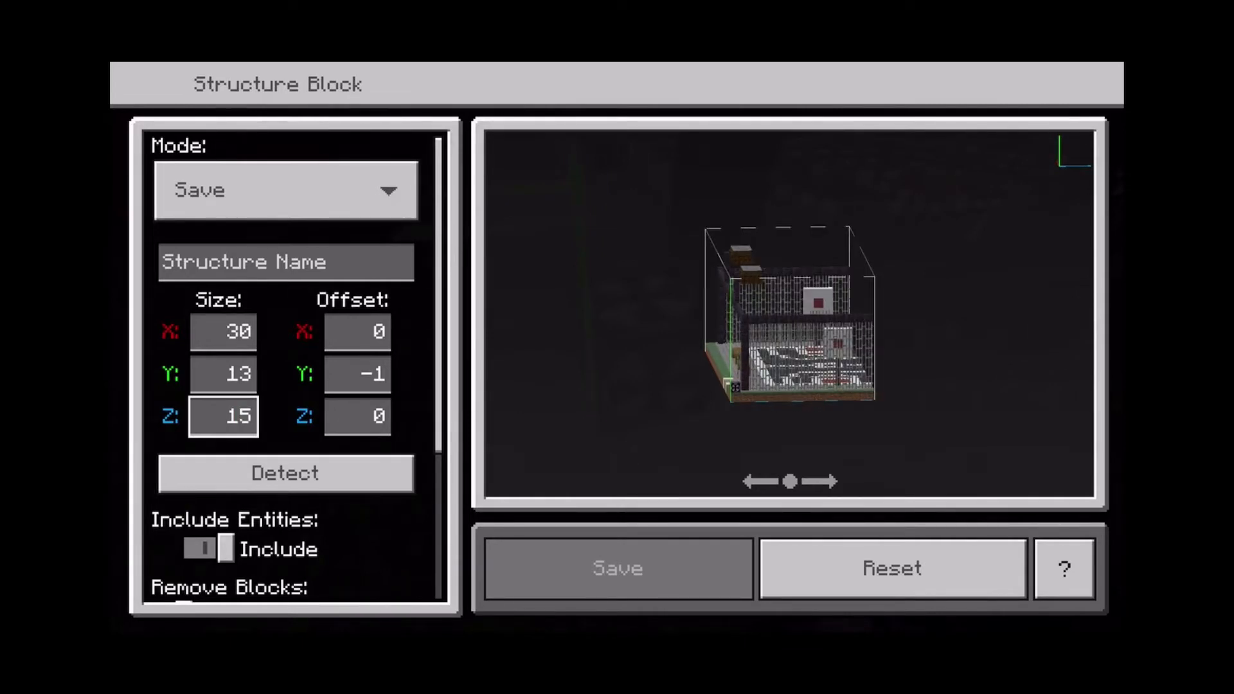
text(1)
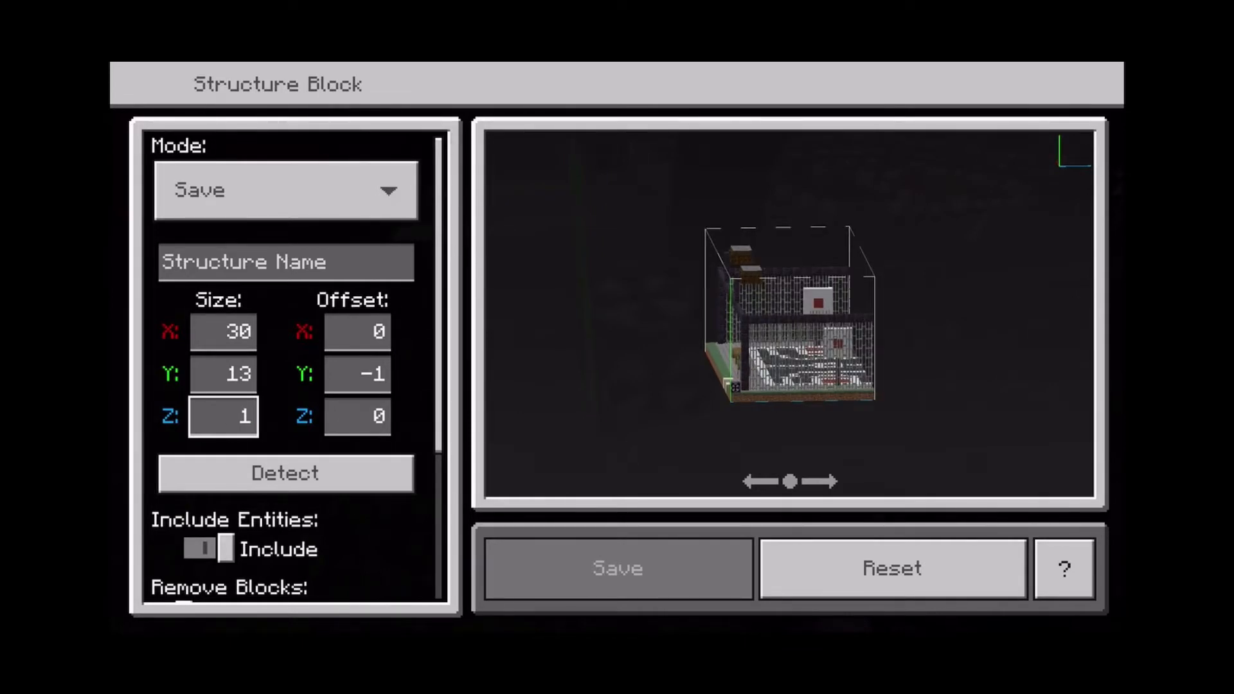
text(19)
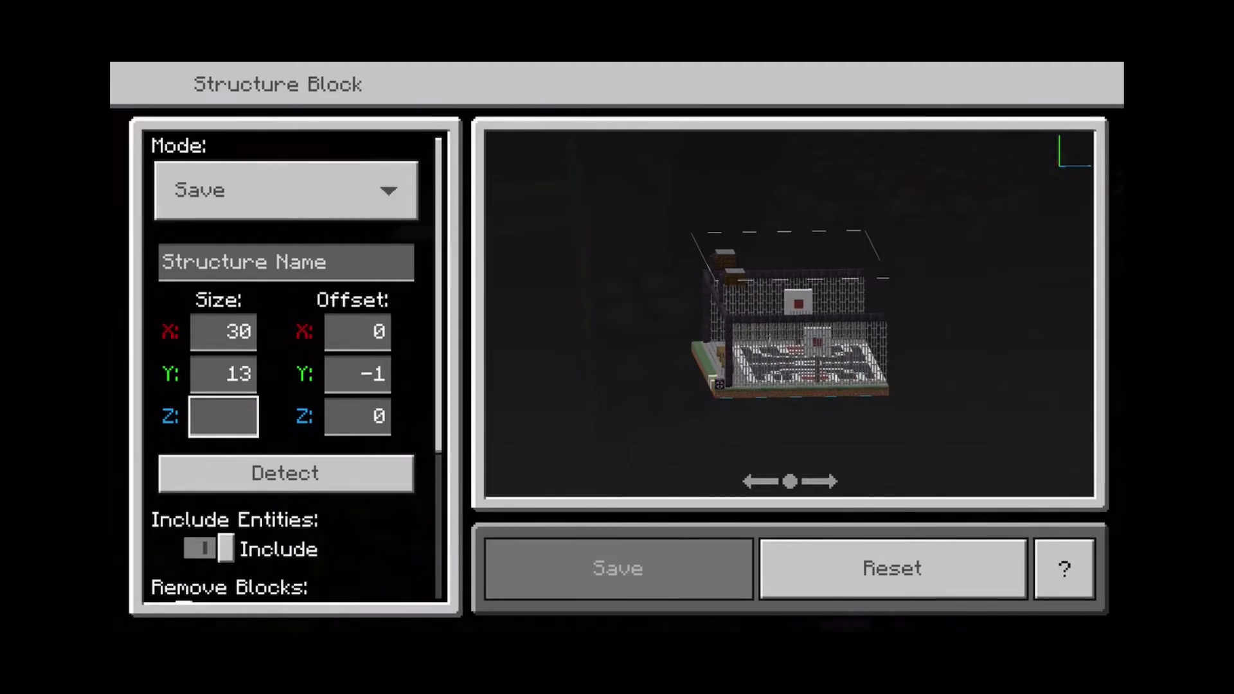
text(20)
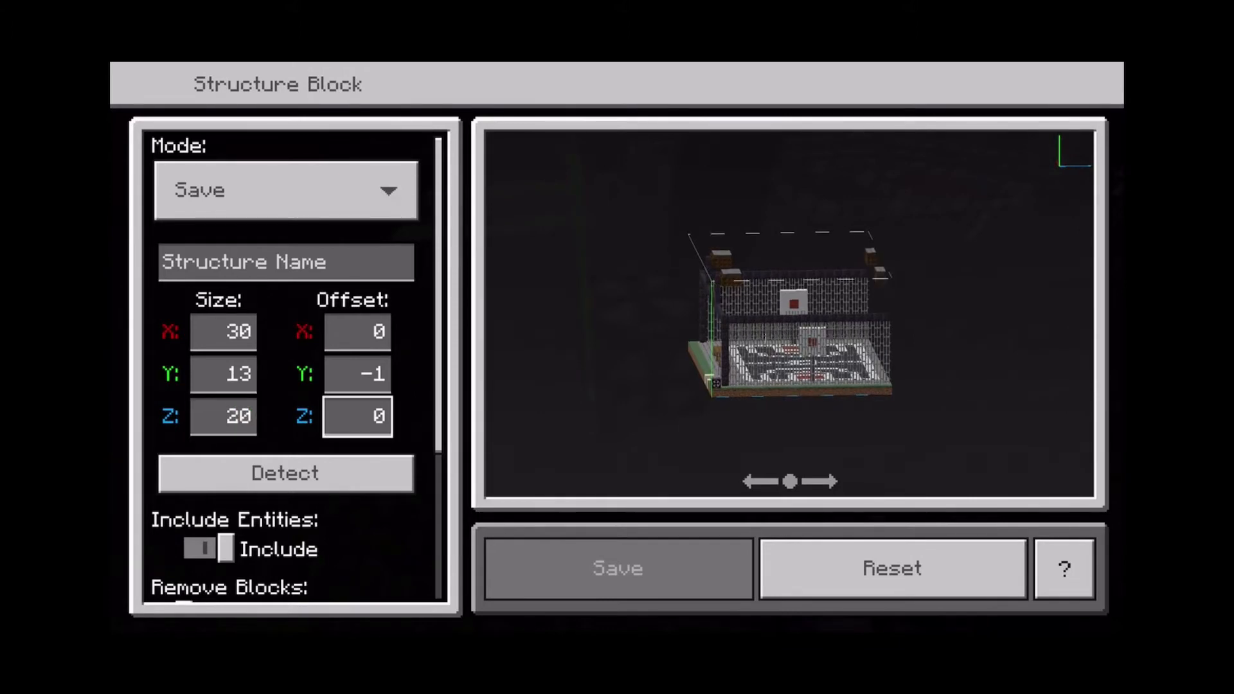
scroll(down, 3)
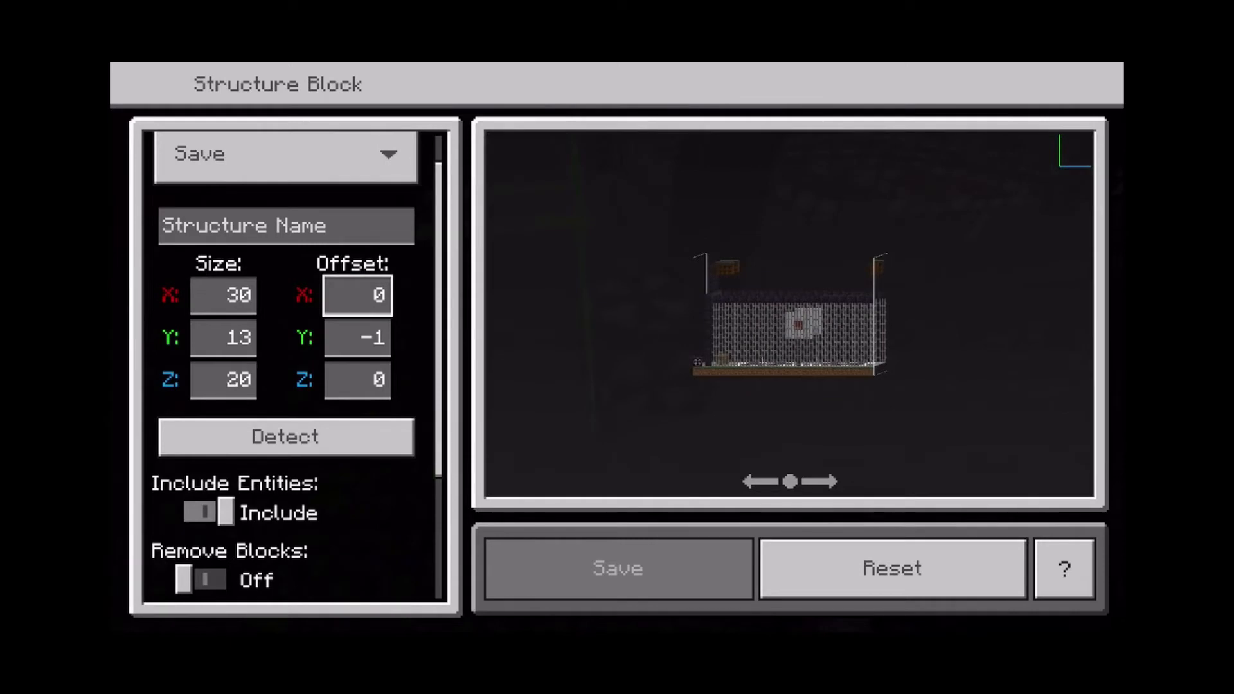
click(223, 381)
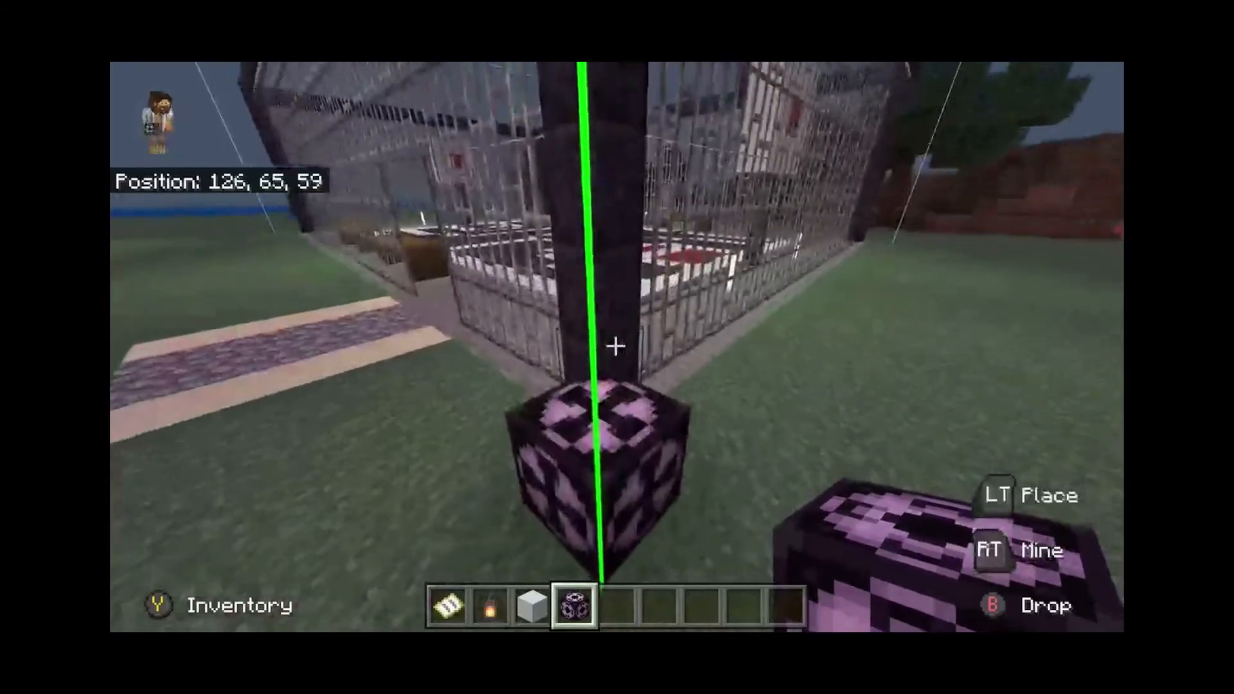
Keep Save mode, name the structure mystructure:0, and save the court.
click(599, 469)
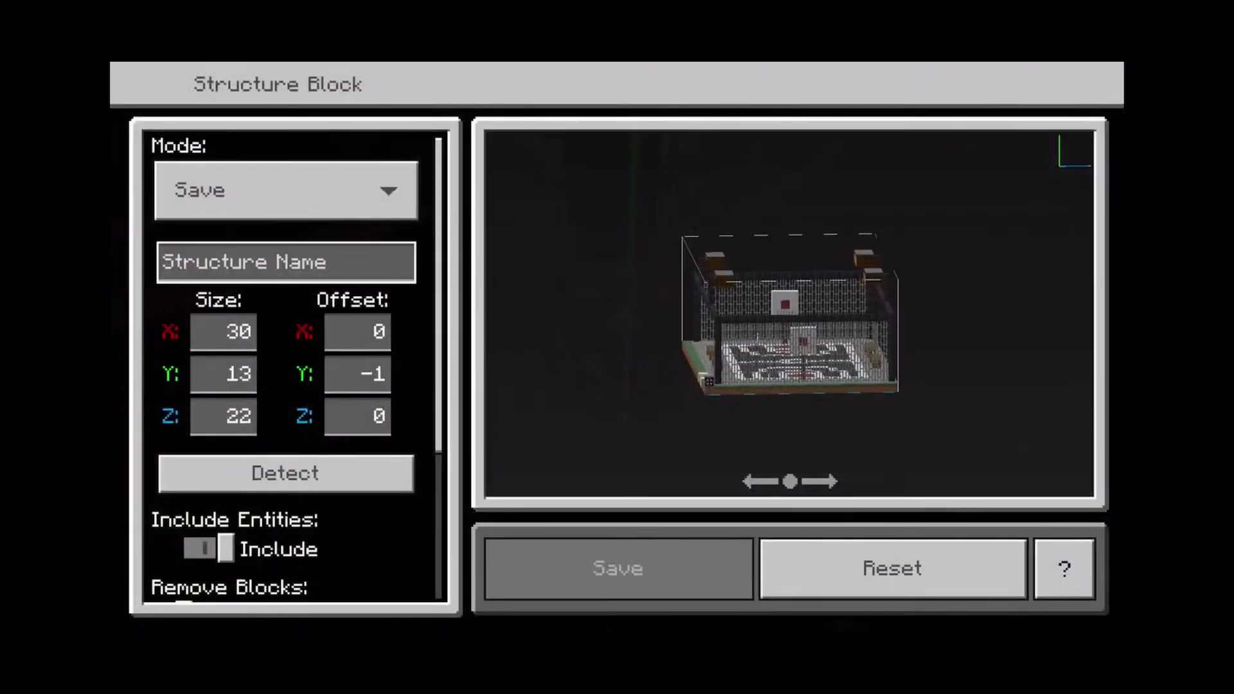
click(285, 190)
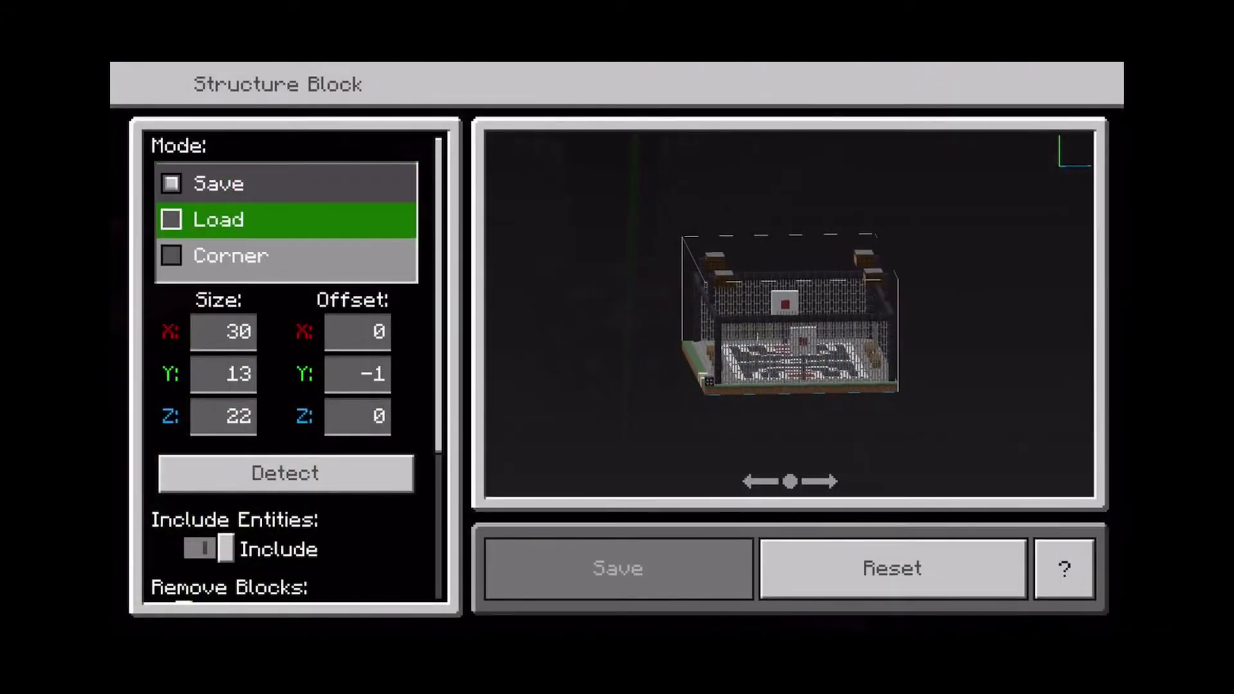
click(219, 183)
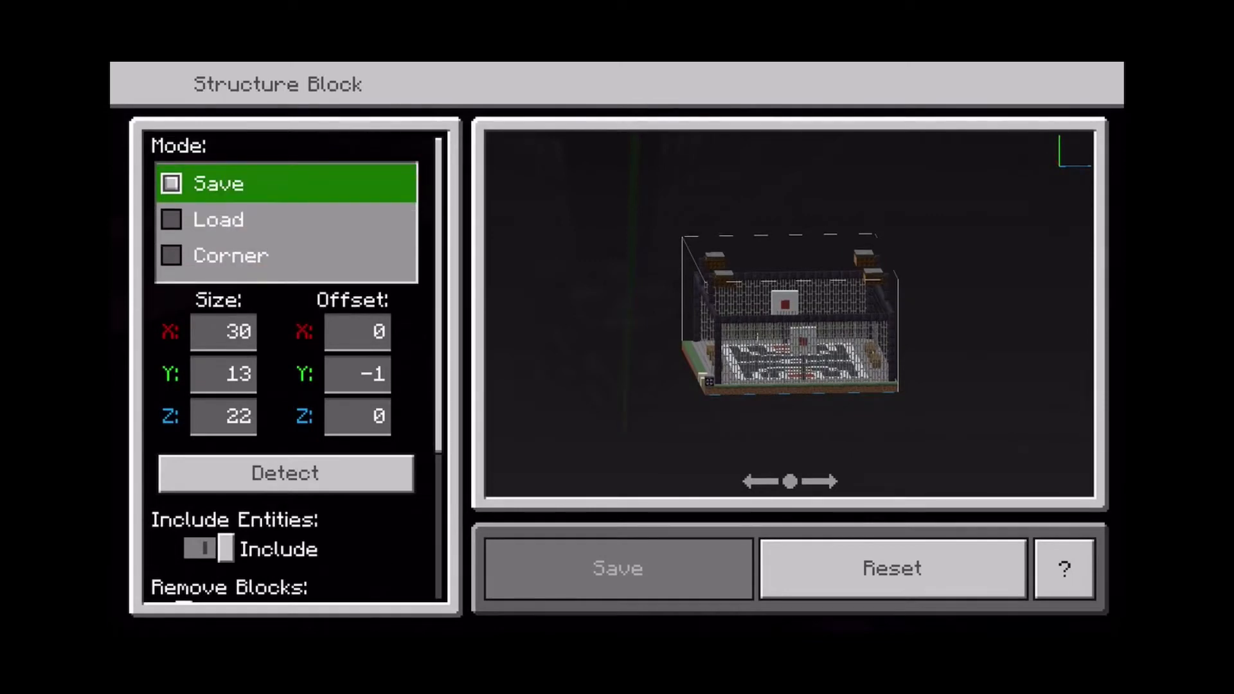
click(219, 184)
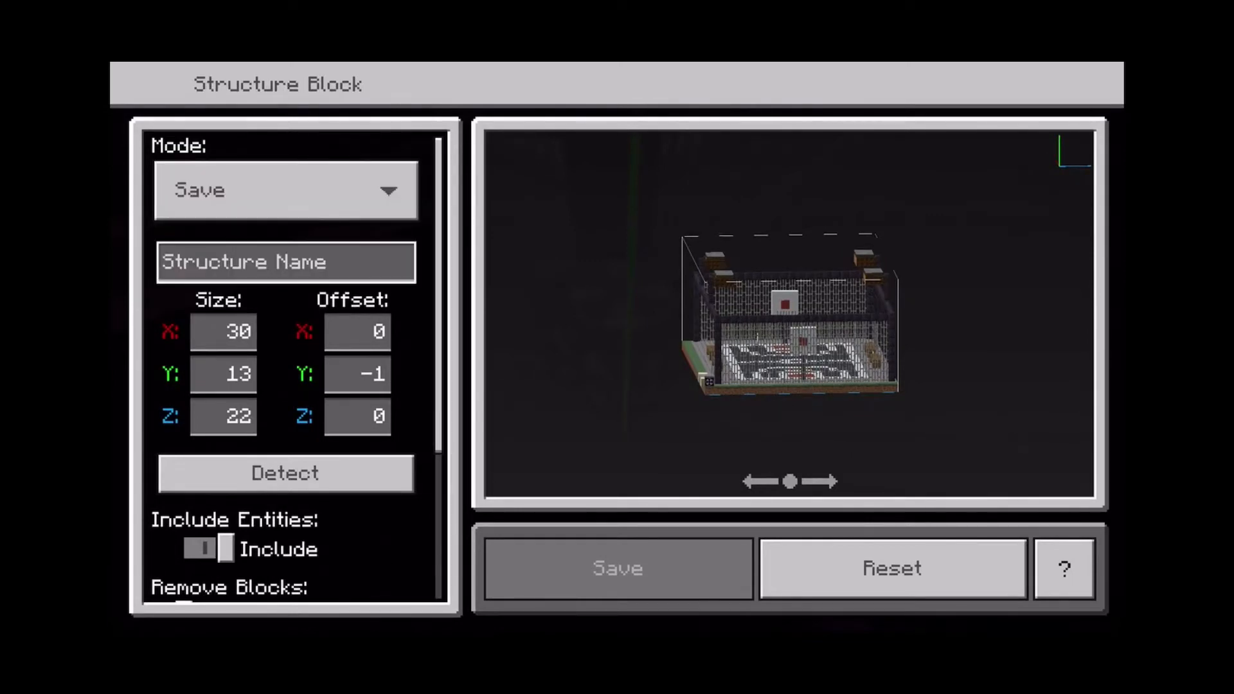
click(286, 262)
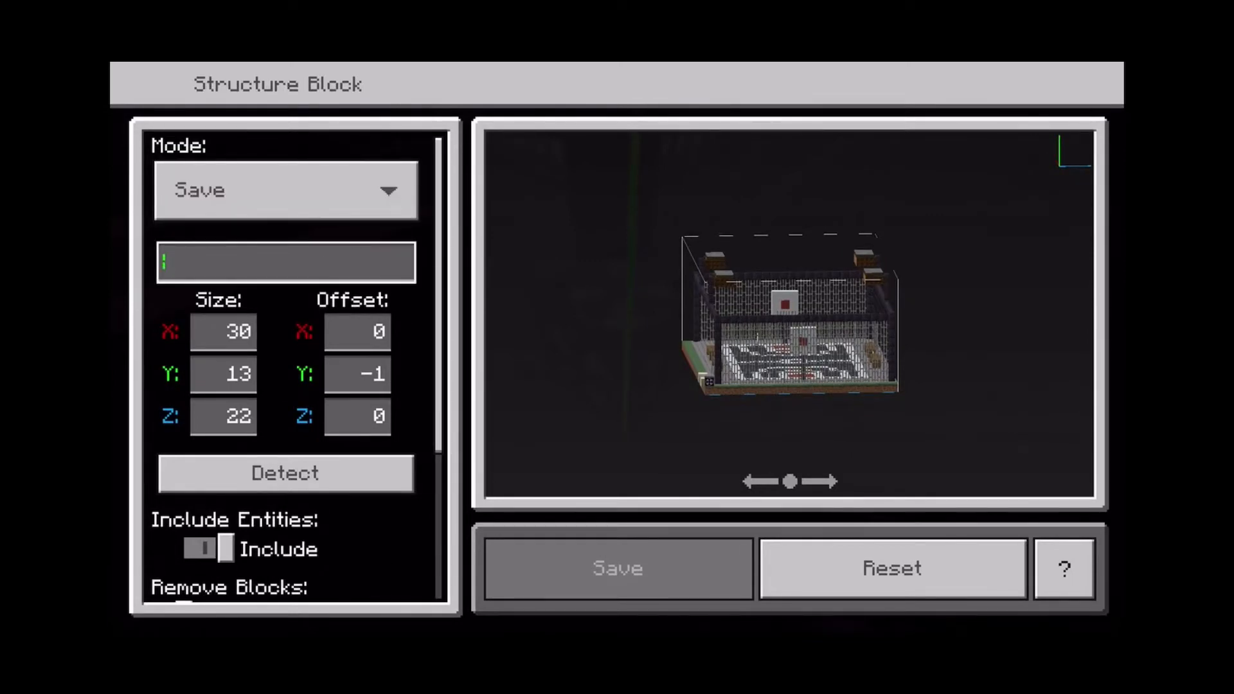
text(0)
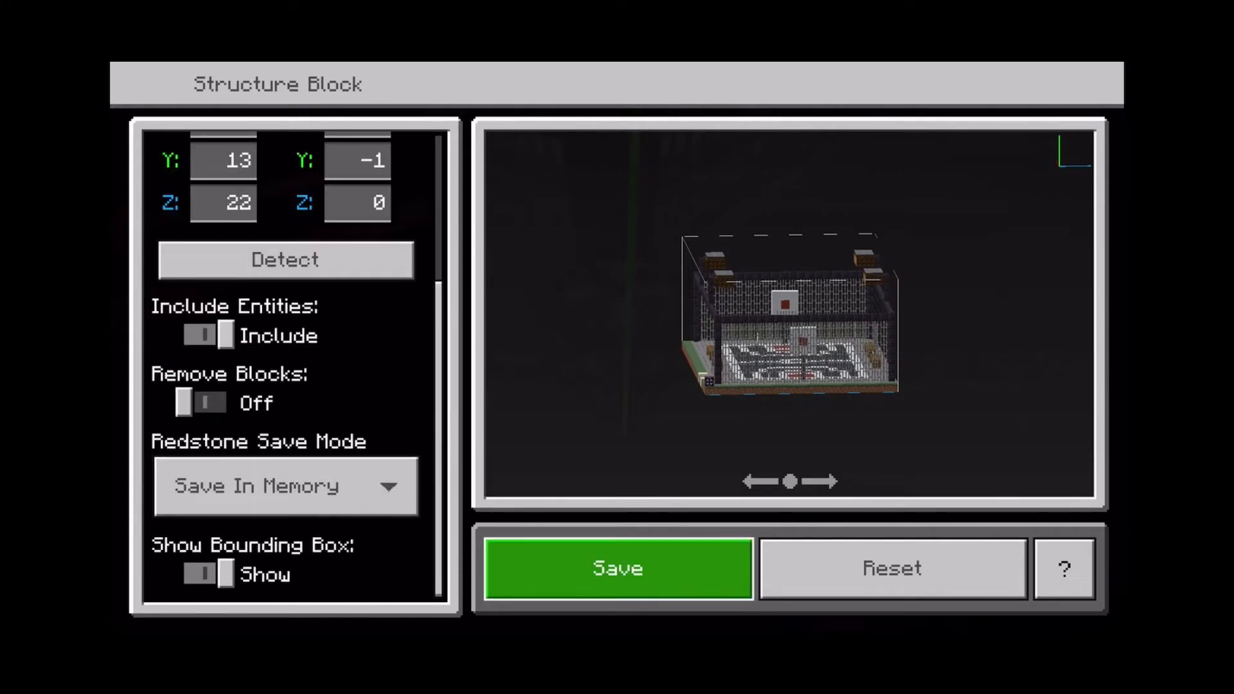
click(619, 568)
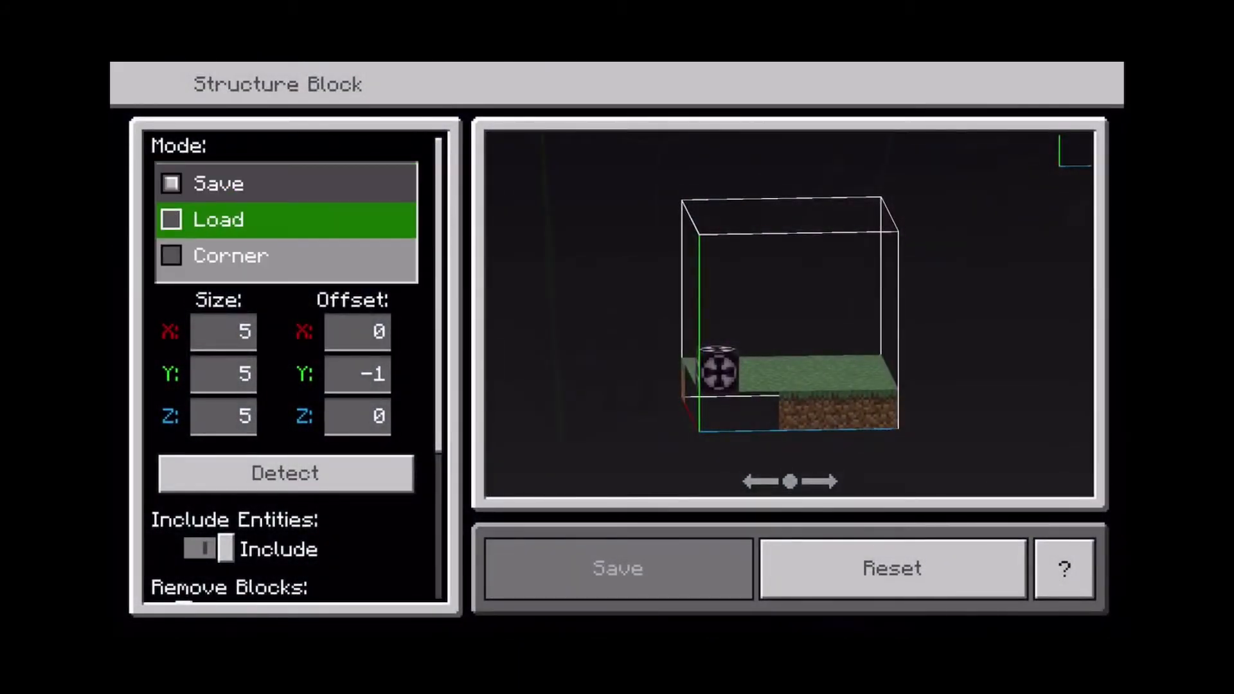
Switch the new structure block to Load mode with name mystructure:0.
click(219, 220)
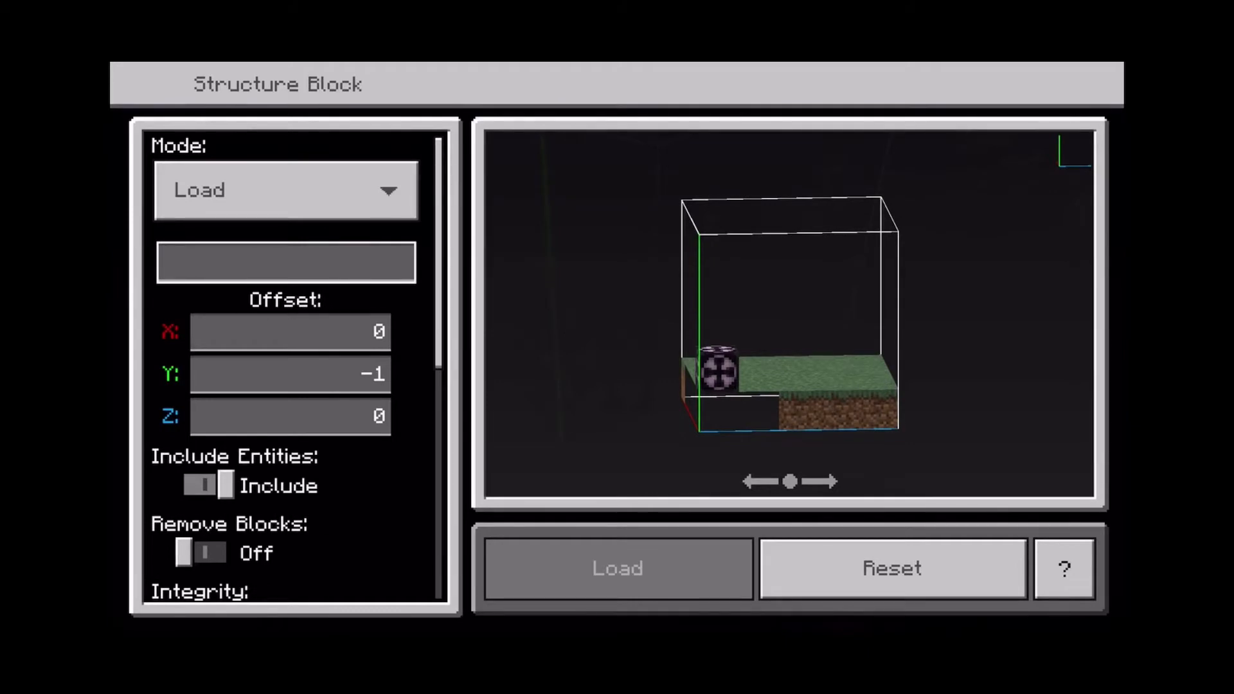
text(mystructure:0)
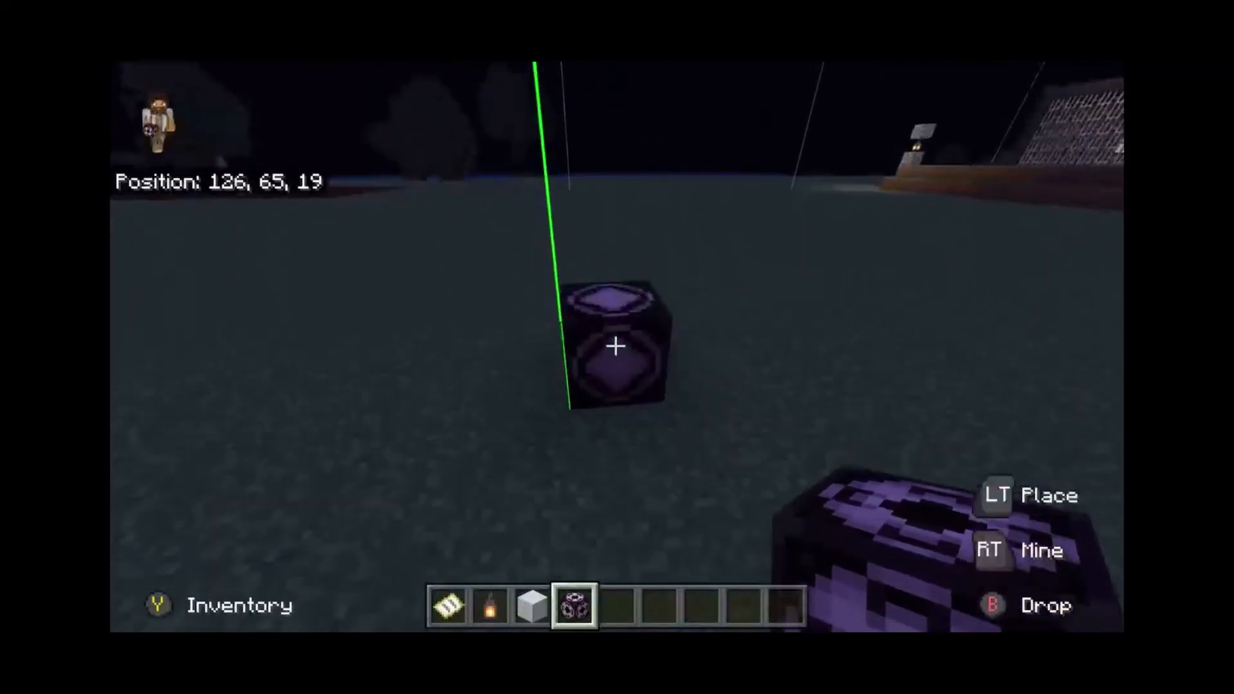
Check the Y offset, then load mystructure:0 at this spot.
click(614, 348)
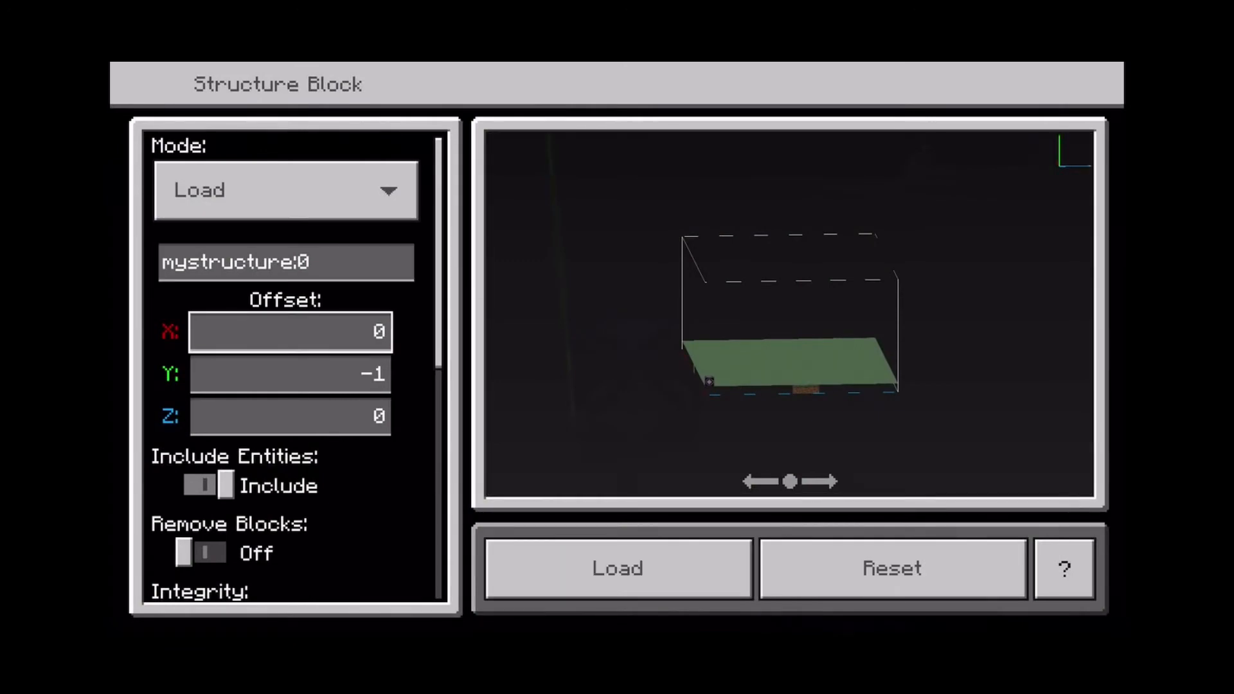
click(290, 373)
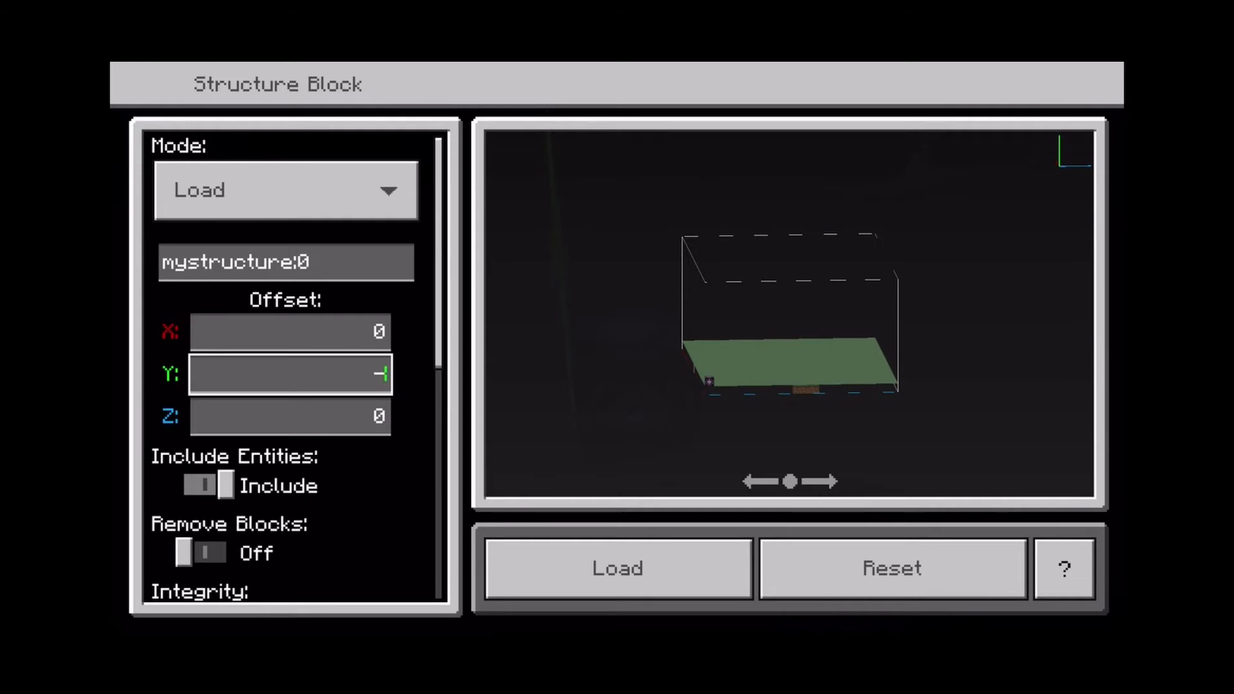
scroll(down, 3)
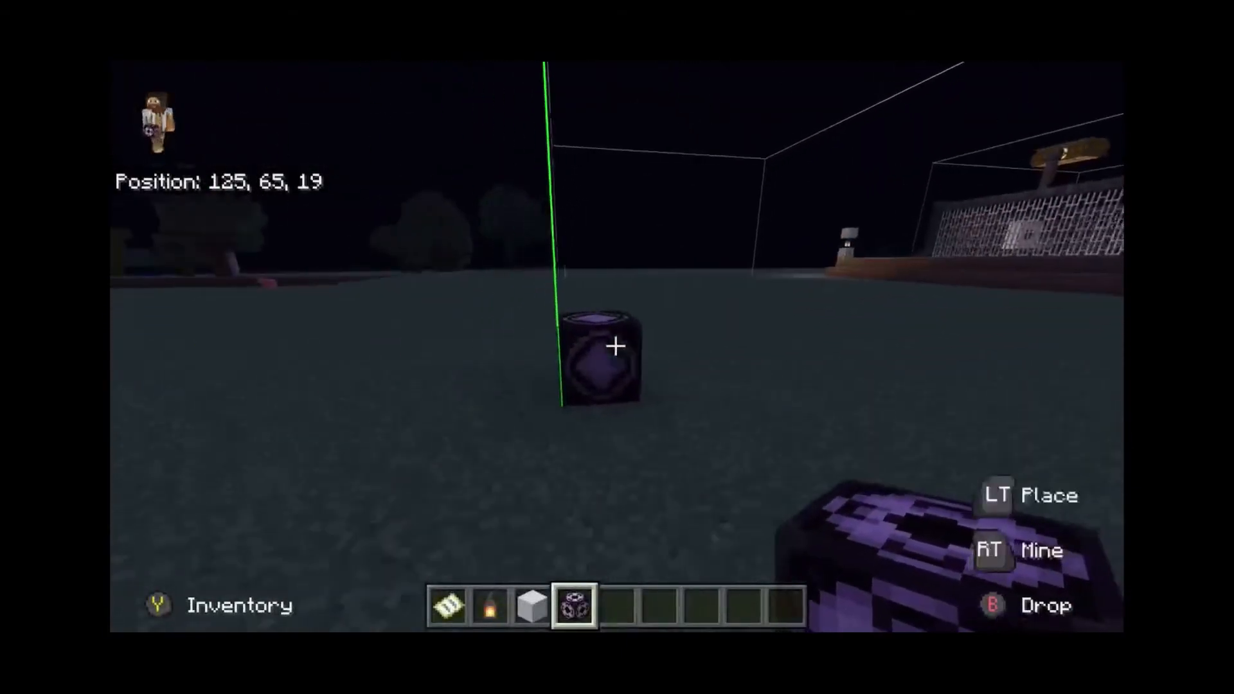
click(601, 361)
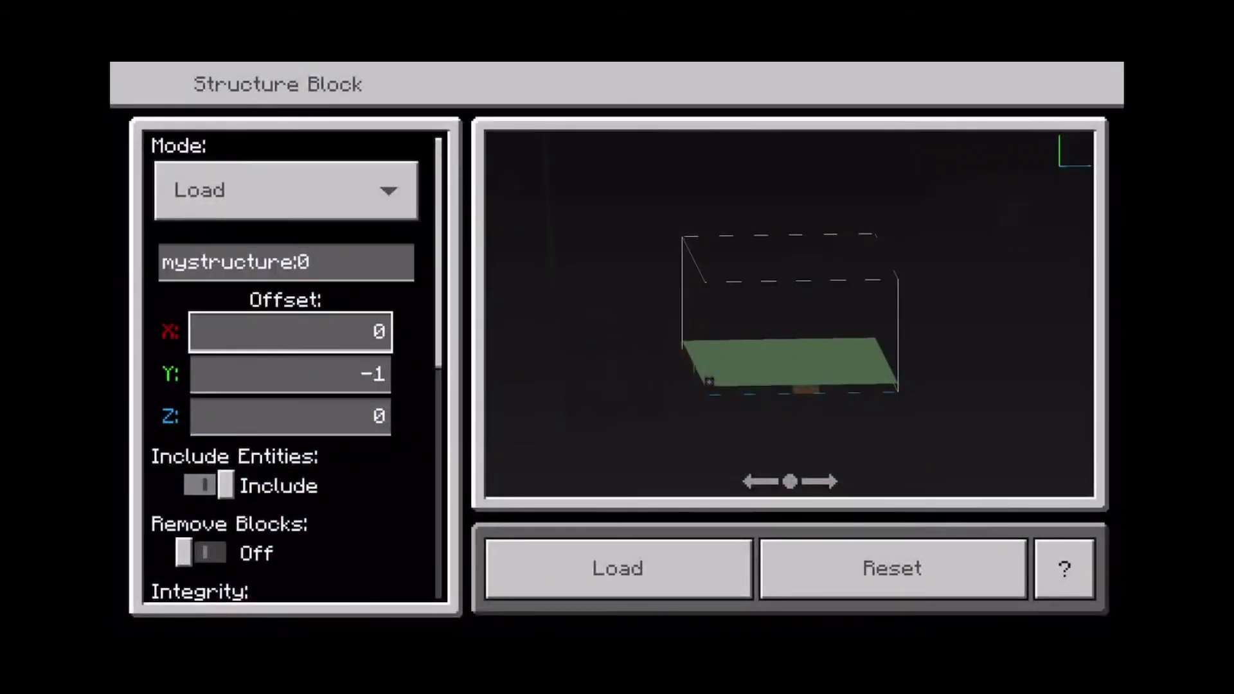
click(618, 569)
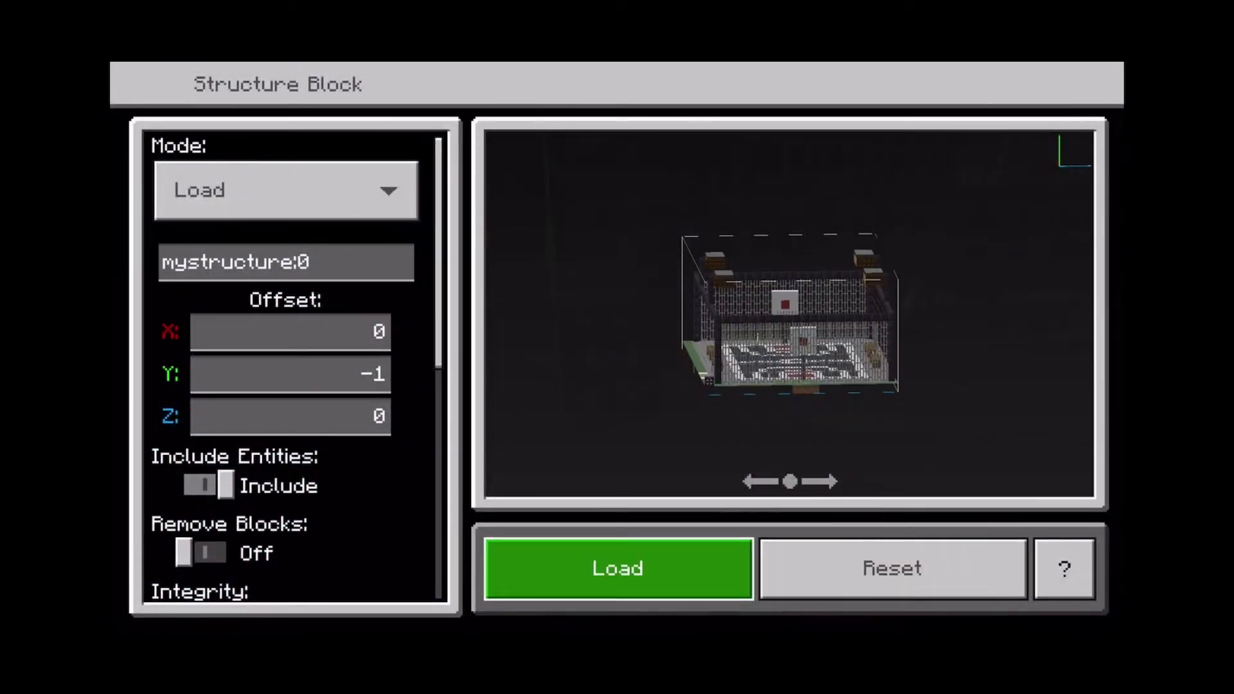